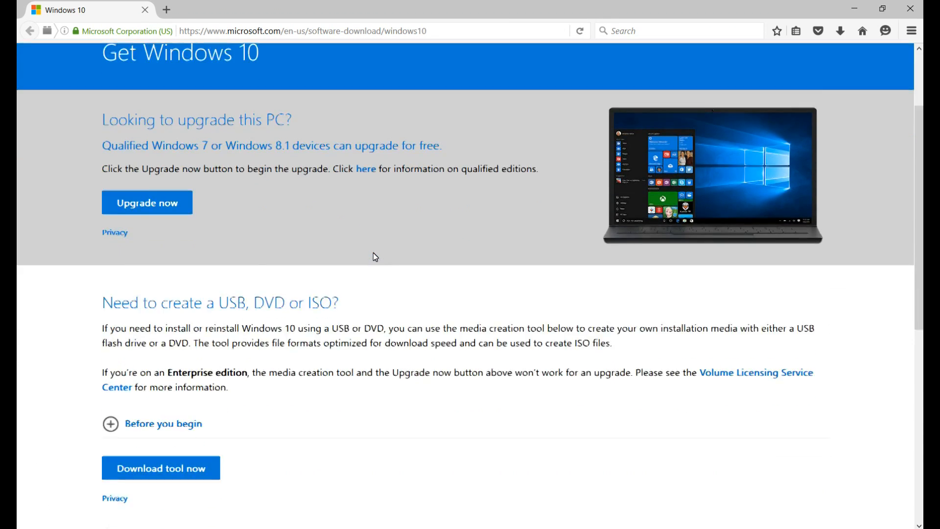
Scroll to 'Need to create a USB, DVD or ISO?', highlight the 4 GB requirement, and collapse the prerequisites.
{"action": "scroll", "scroll_direction": "down", "scroll_amount": 3}
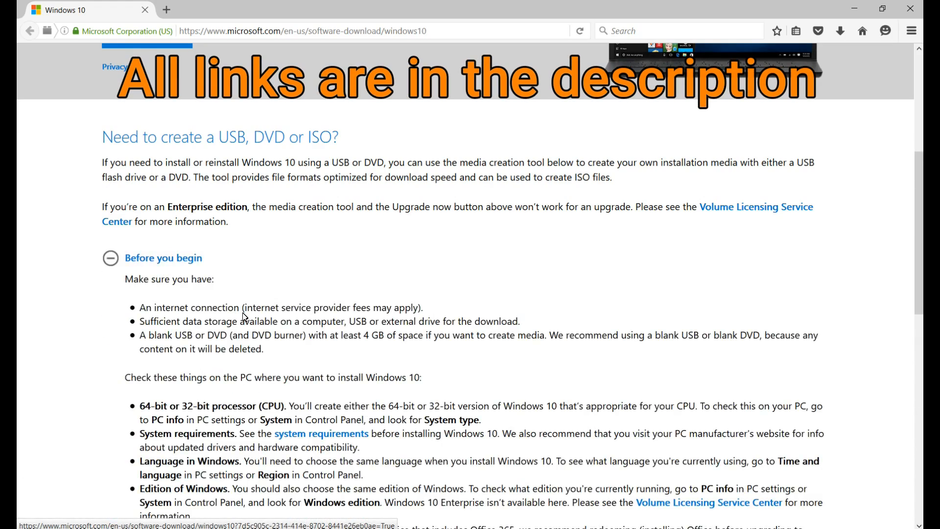
{"action": "scroll", "scroll_direction": "down", "scroll_amount": 3}
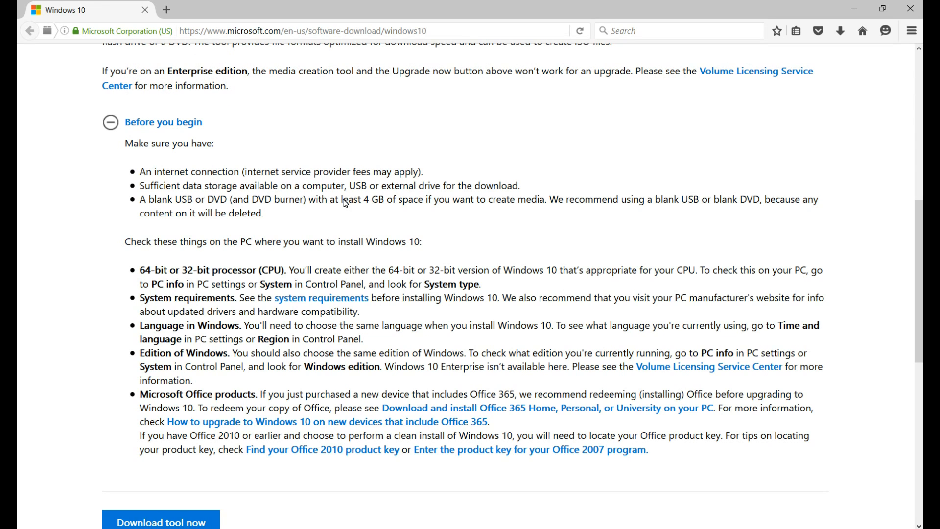
{"action": "left_click_drag", "start_coordinate": [342, 199], "coordinate": [414, 199]}
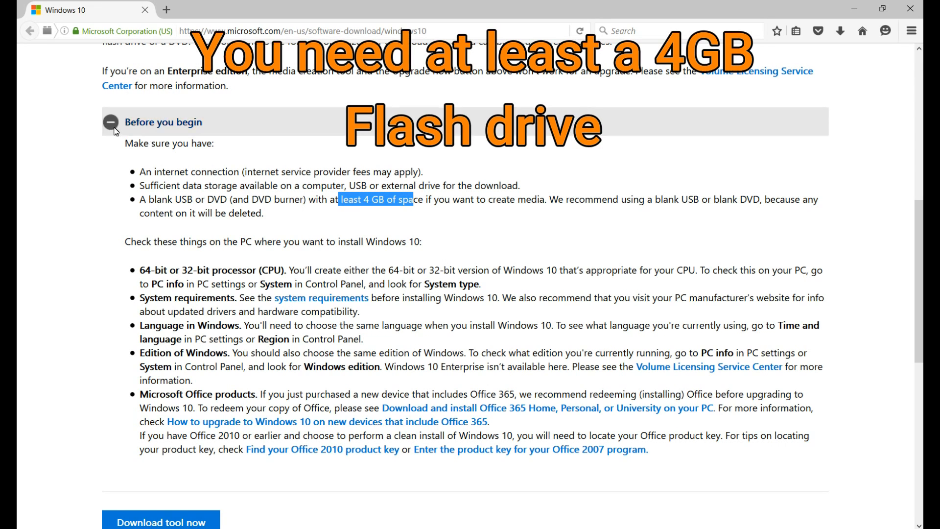
{"action": "left_click", "coordinate": [113, 122]}
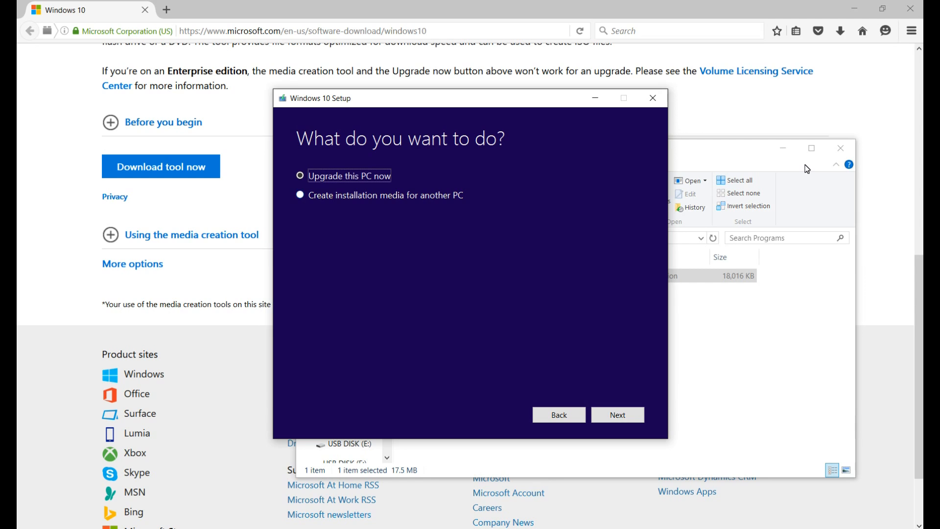
Create installation media for another PC with recommended options, targeting USB flash drive E:.
{"action": "left_click", "coordinate": [617, 415]}
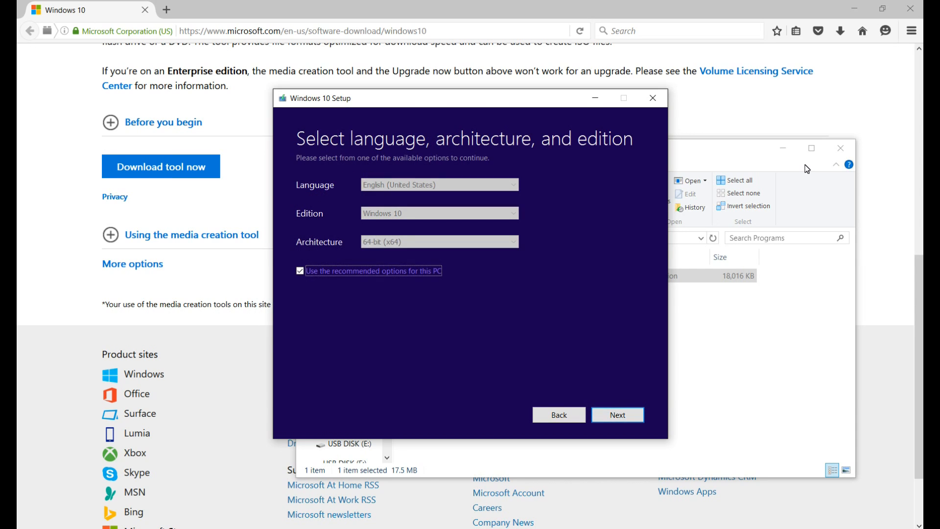
{"action": "left_click", "coordinate": [617, 415]}
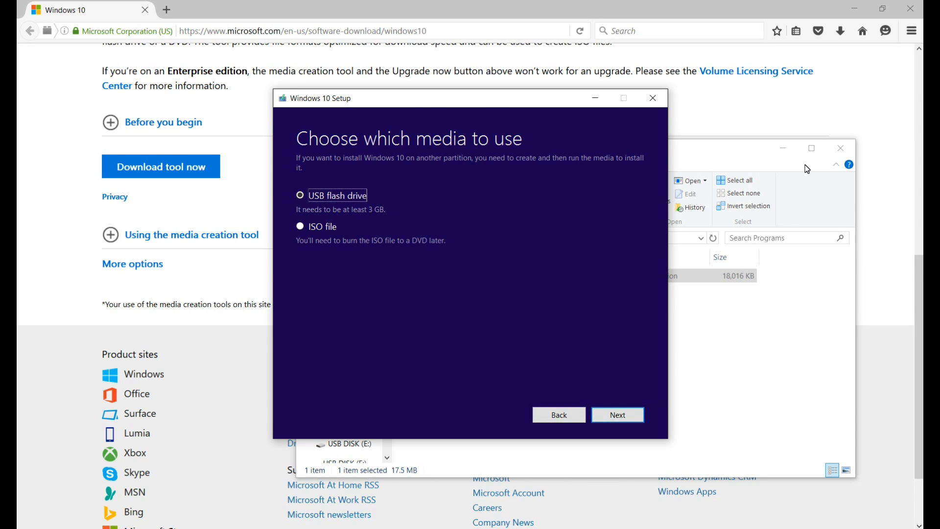
{"action": "left_click", "coordinate": [617, 415]}
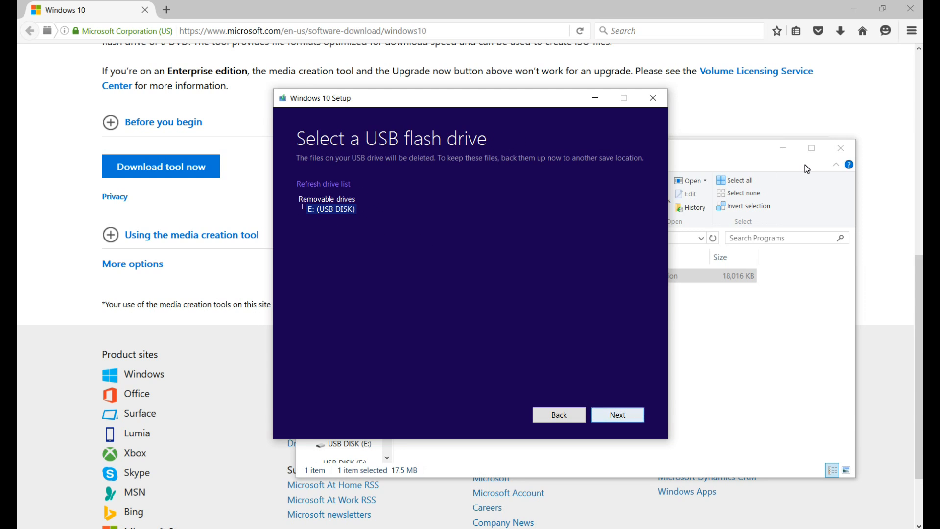
{"action": "left_click", "coordinate": [618, 415]}
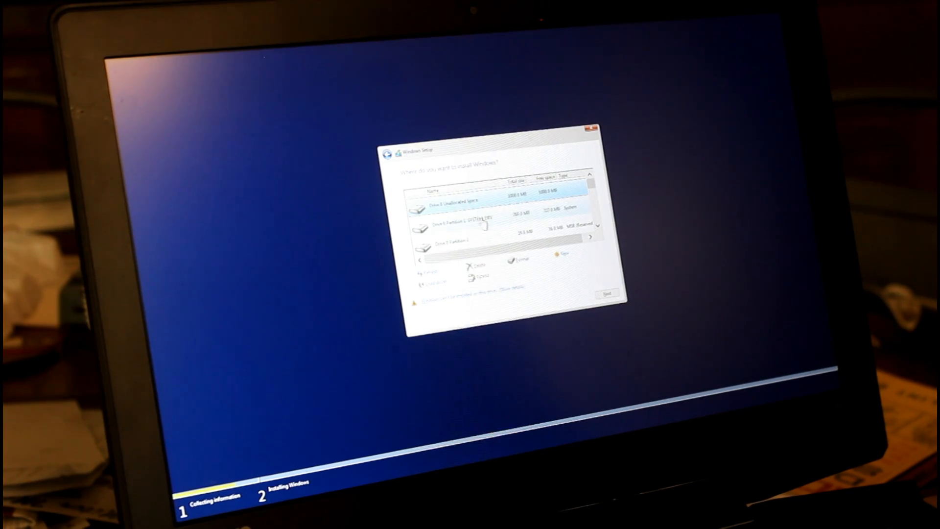
Create a new partition on Drive 0's unallocated space and accept the extra system partitions.
{"action": "left_click", "coordinate": [473, 220]}
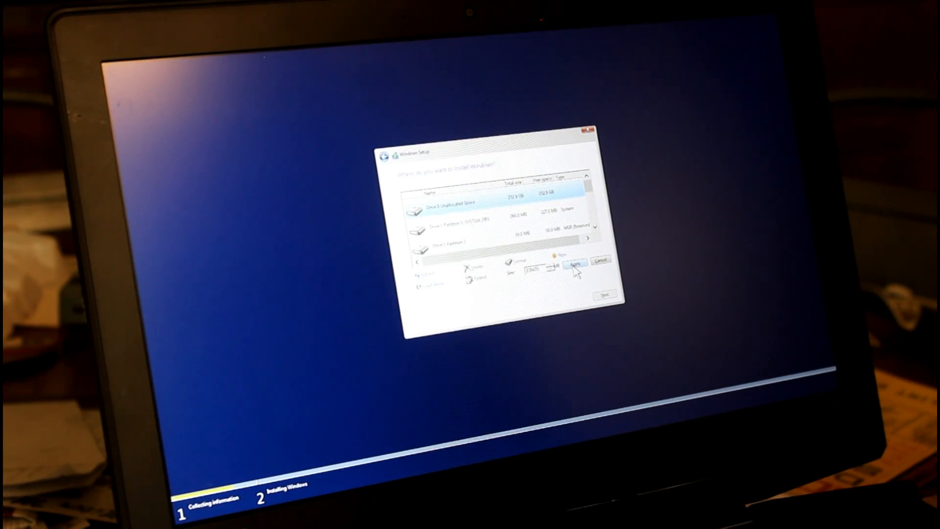
{"action": "left_click", "coordinate": [576, 268]}
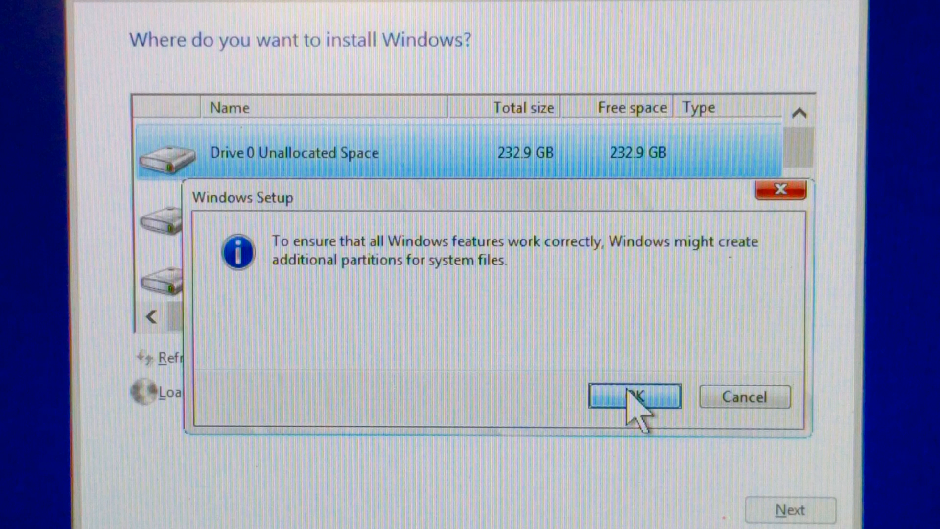
{"action": "left_click", "coordinate": [636, 397]}
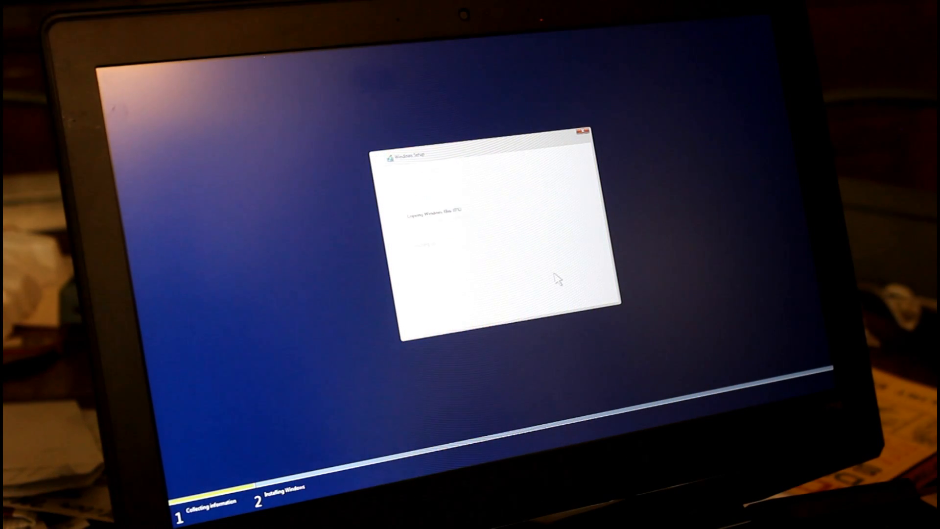